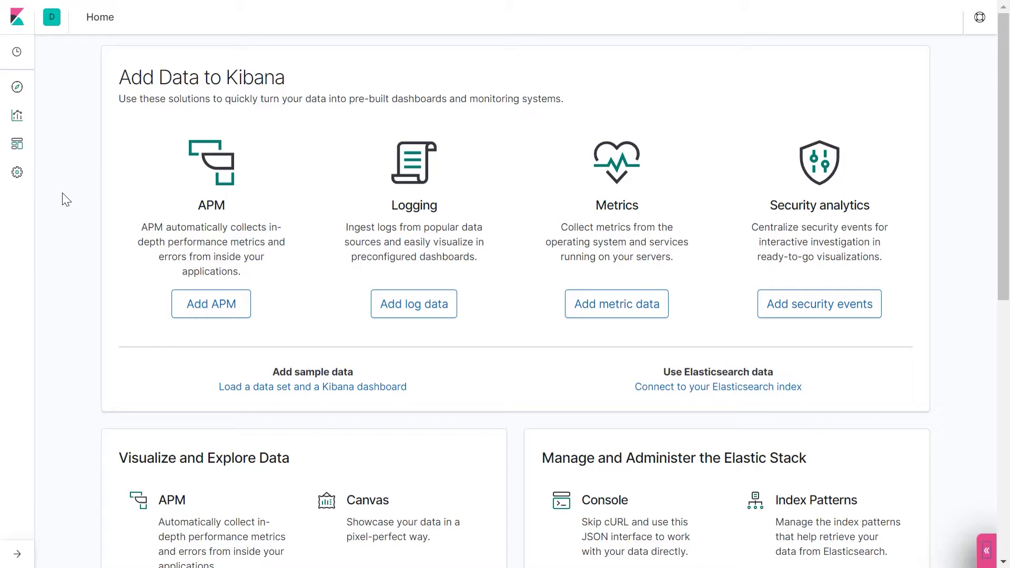
{"action": "mouse_move", "coordinate": [17, 172]}
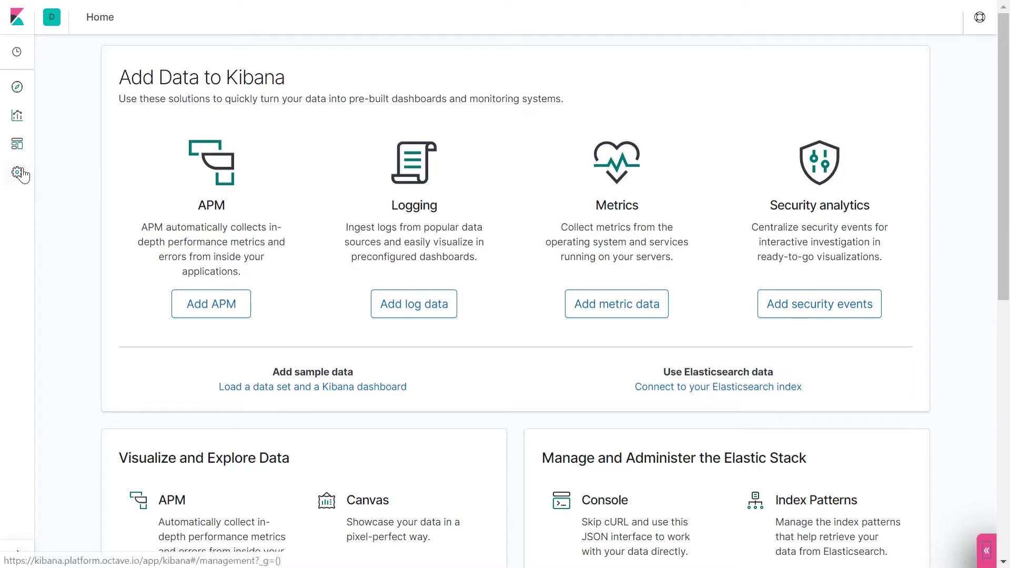
{"action": "mouse_move", "coordinate": [18, 172]}
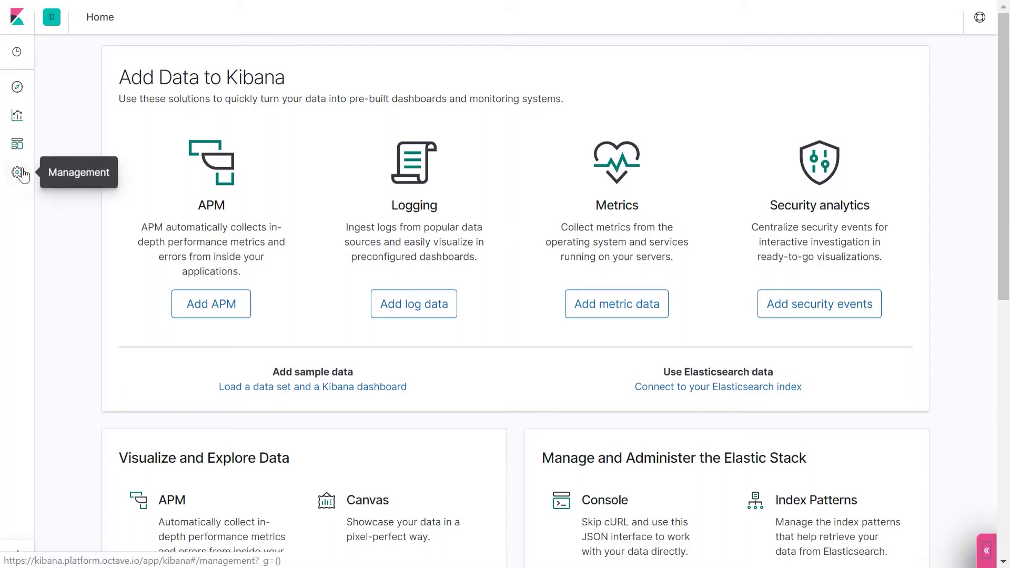
Go to the Management page from the left sidebar gear icon
{"action": "left_click", "coordinate": [17, 172]}
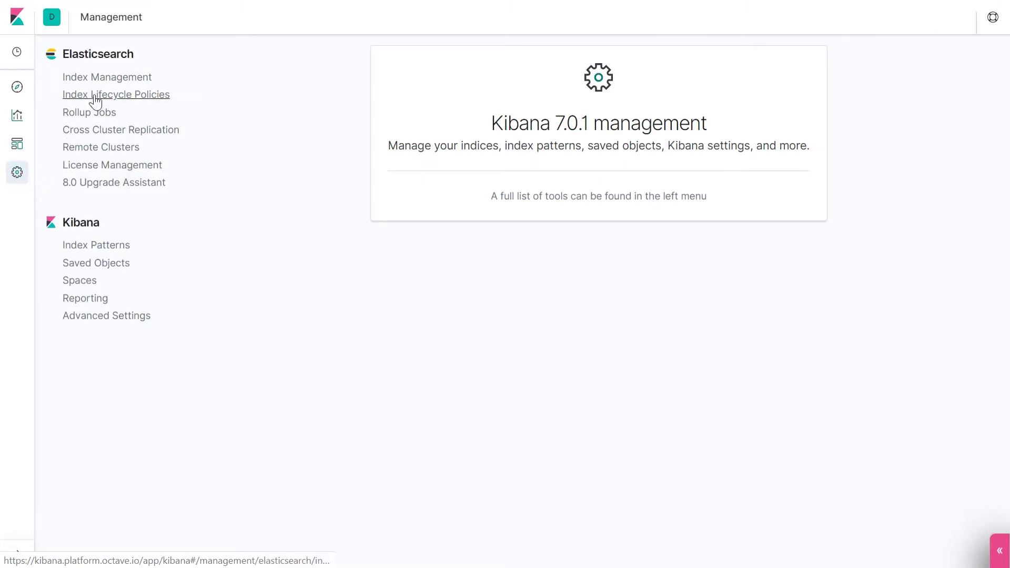
{"action": "mouse_move", "coordinate": [107, 76]}
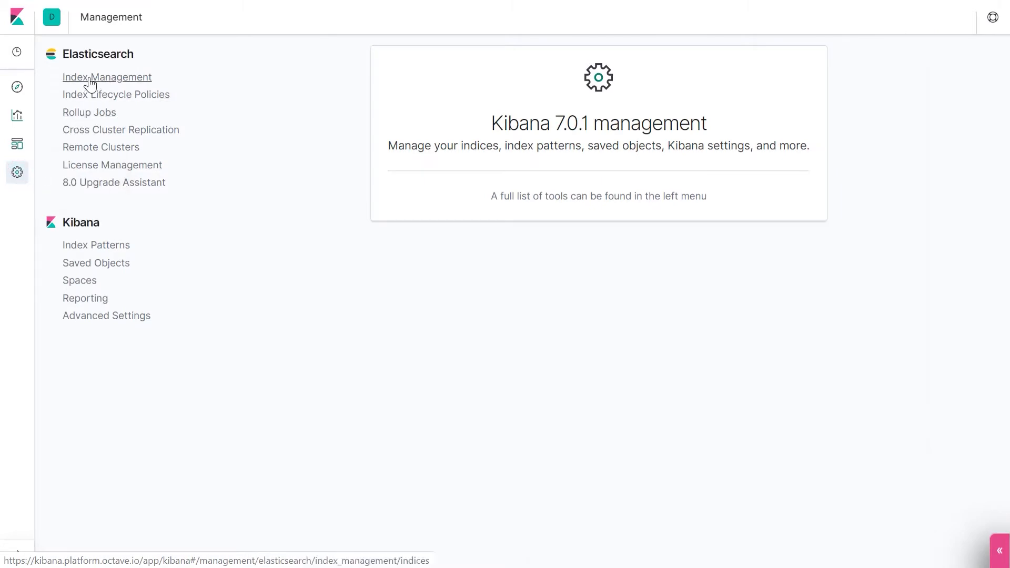
List the Elasticsearch indices and select the sthery-1_velib20200108 index name
{"action": "left_click", "coordinate": [107, 77]}
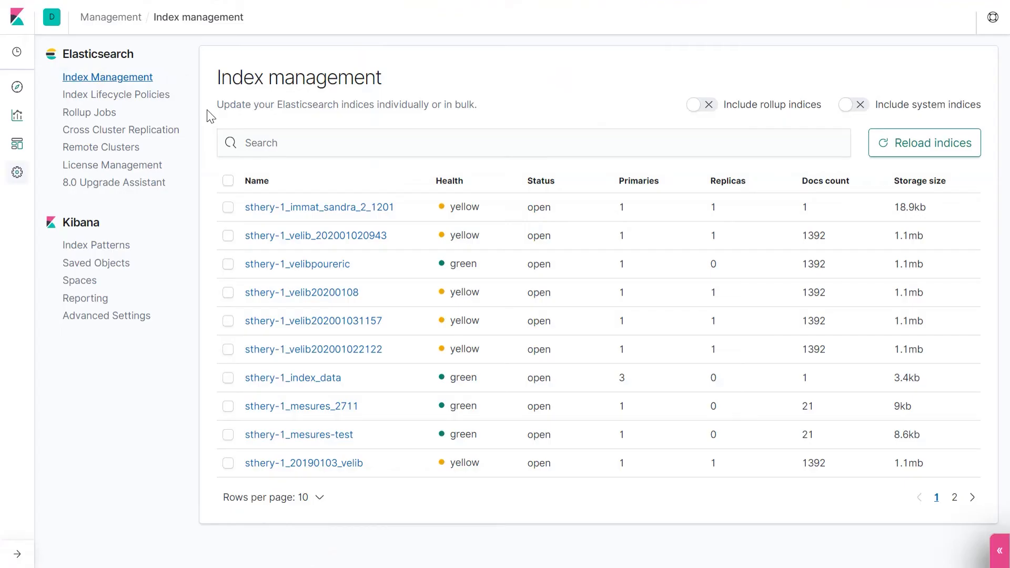
{"action": "mouse_move", "coordinate": [261, 205]}
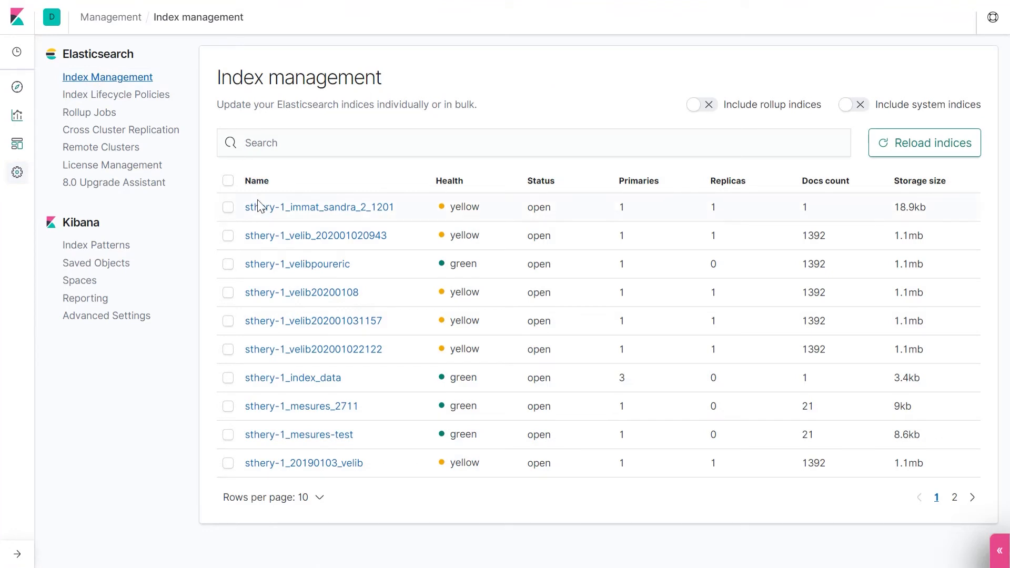
{"action": "mouse_move", "coordinate": [274, 308]}
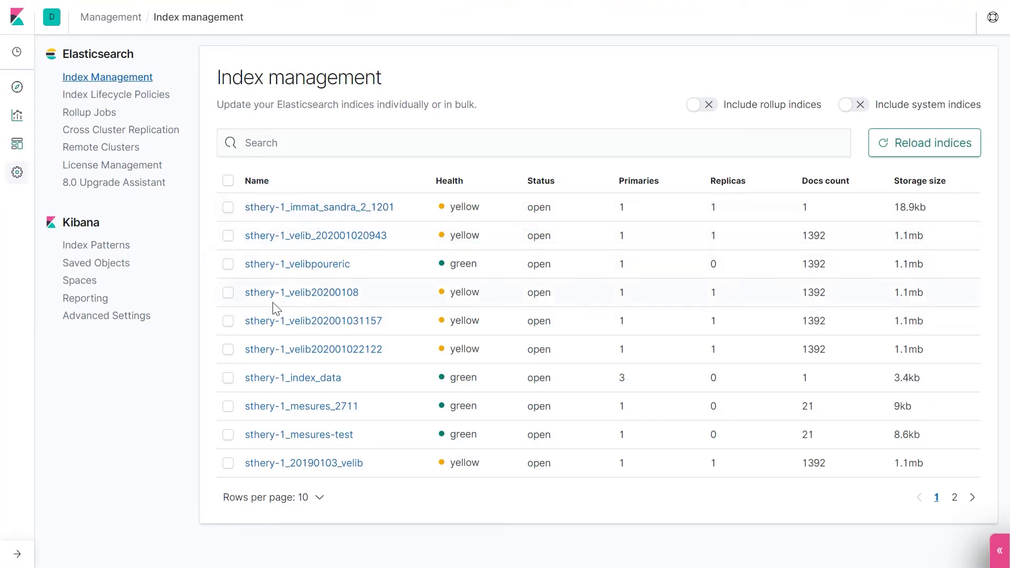
{"action": "mouse_move", "coordinate": [377, 299]}
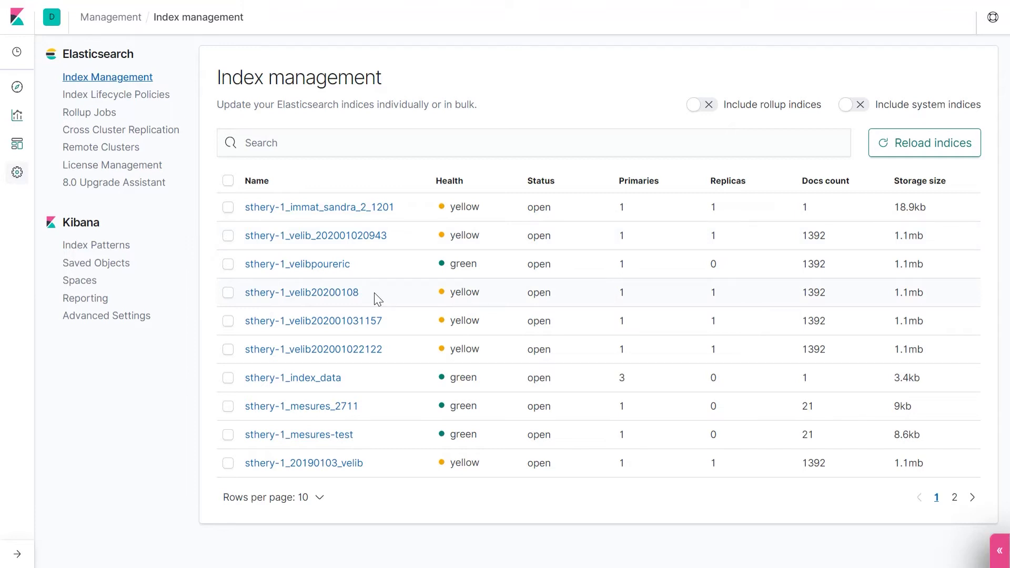
{"action": "mouse_move", "coordinate": [390, 334]}
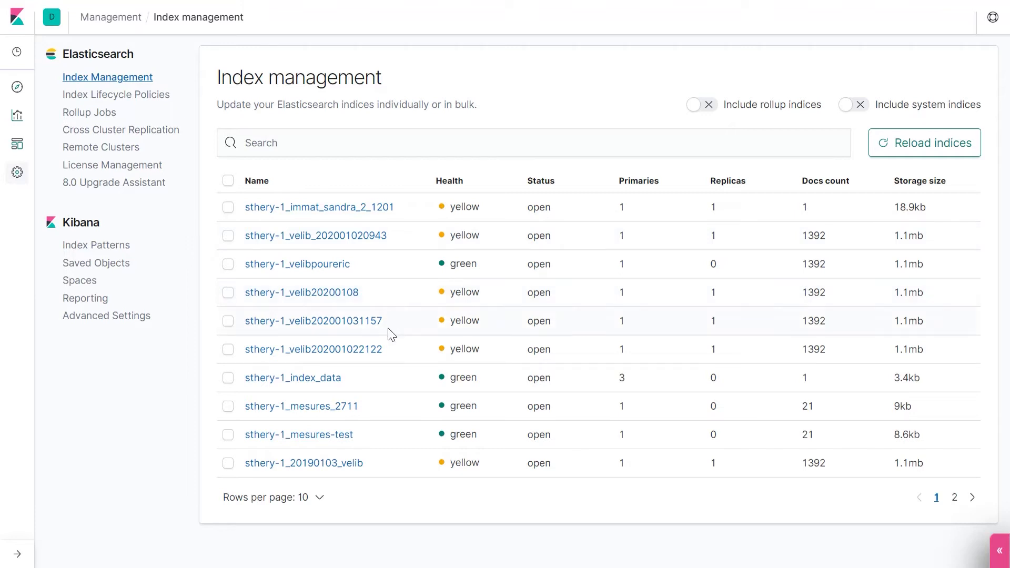
{"action": "double_click", "coordinate": [302, 292]}
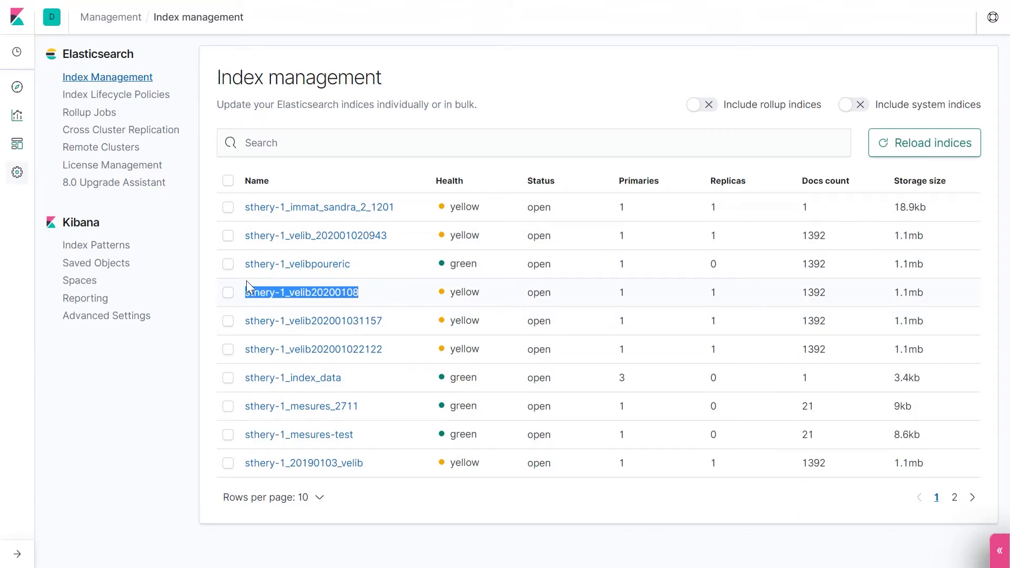
{"action": "mouse_move", "coordinate": [96, 244]}
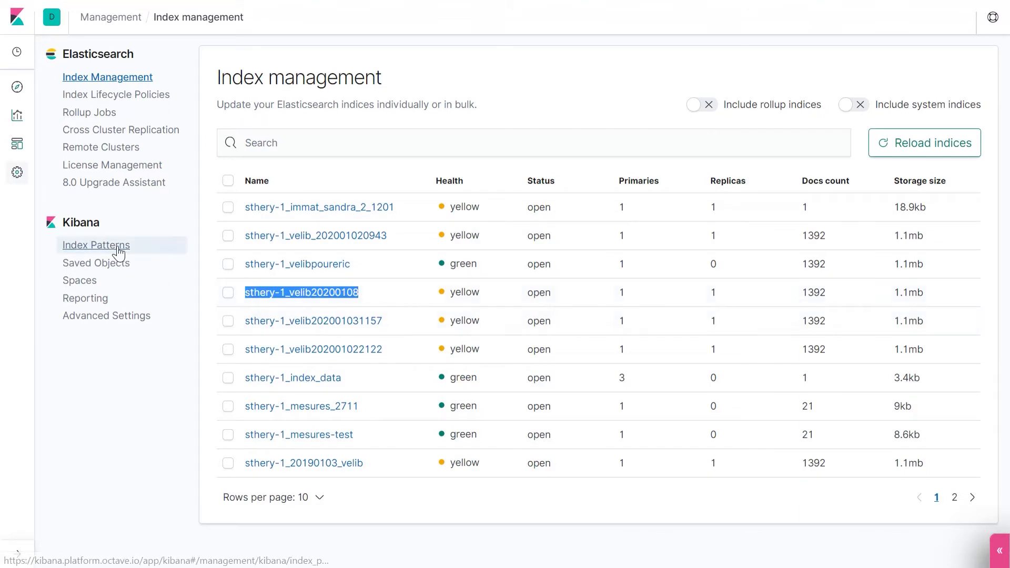
Begin a new index pattern named sthery-1_velib20200108, matching exactly one index
{"action": "left_click", "coordinate": [95, 245]}
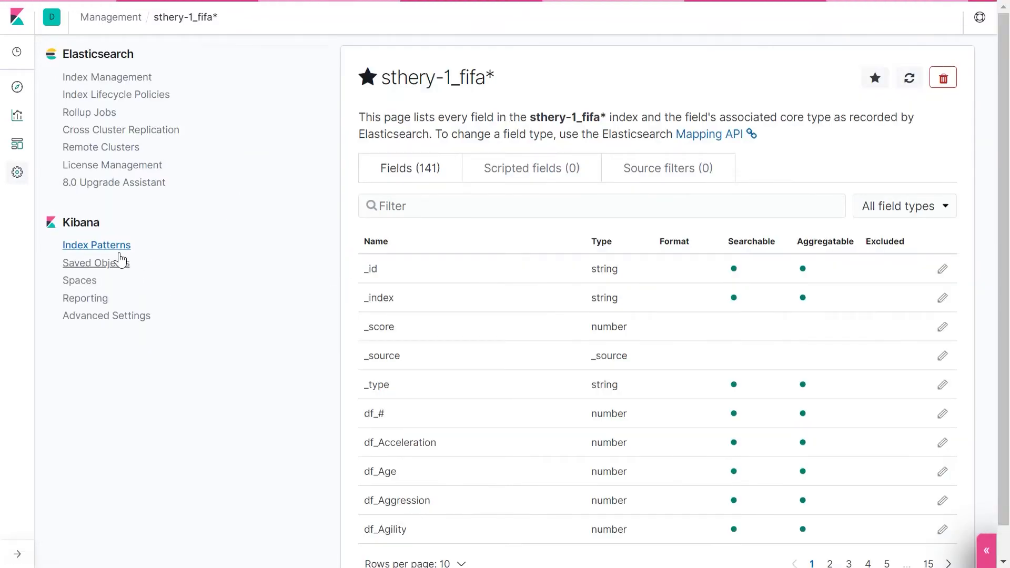
{"action": "left_click", "coordinate": [97, 245]}
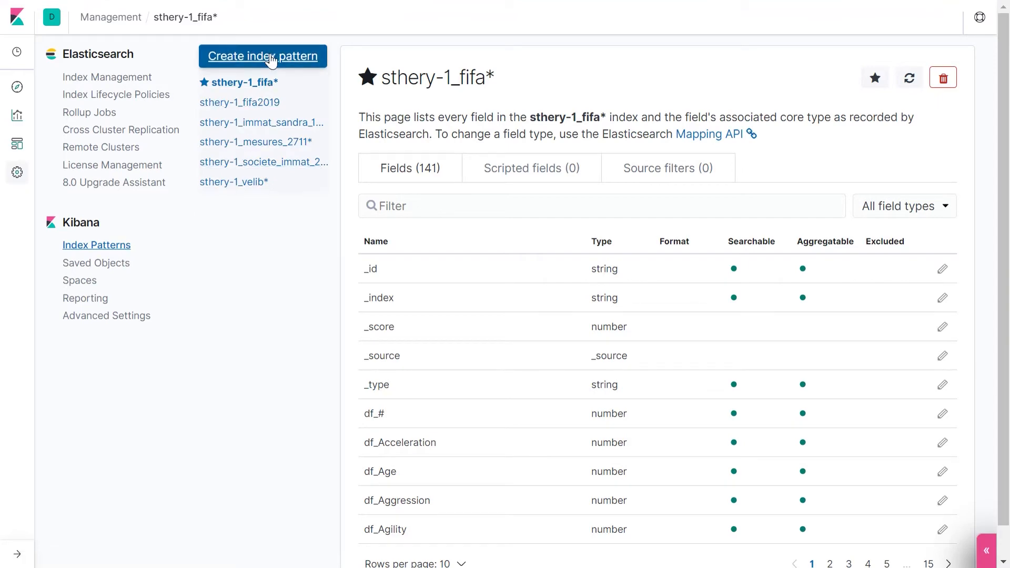
{"action": "left_click", "coordinate": [262, 57]}
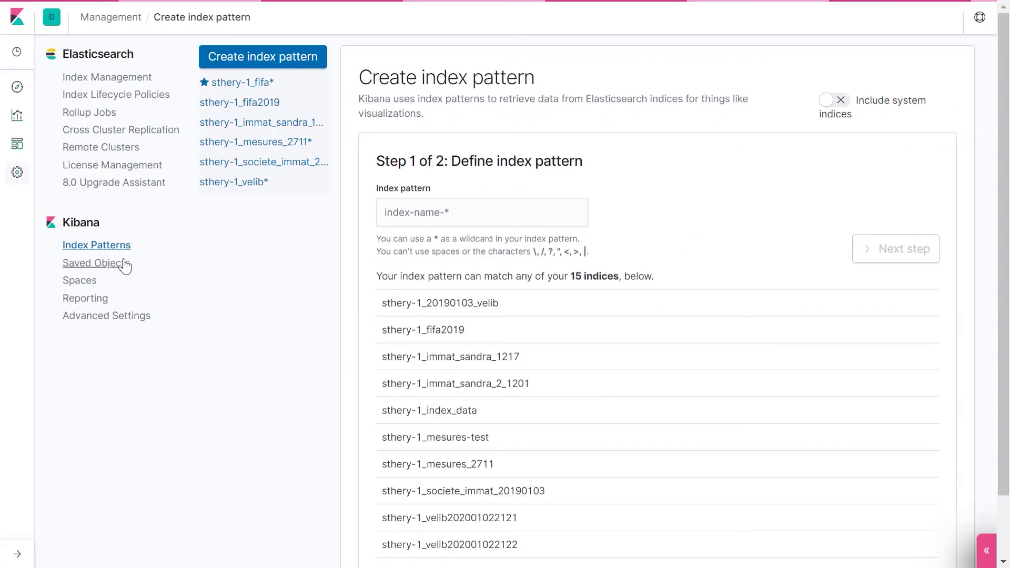
{"action": "mouse_move", "coordinate": [33, 214]}
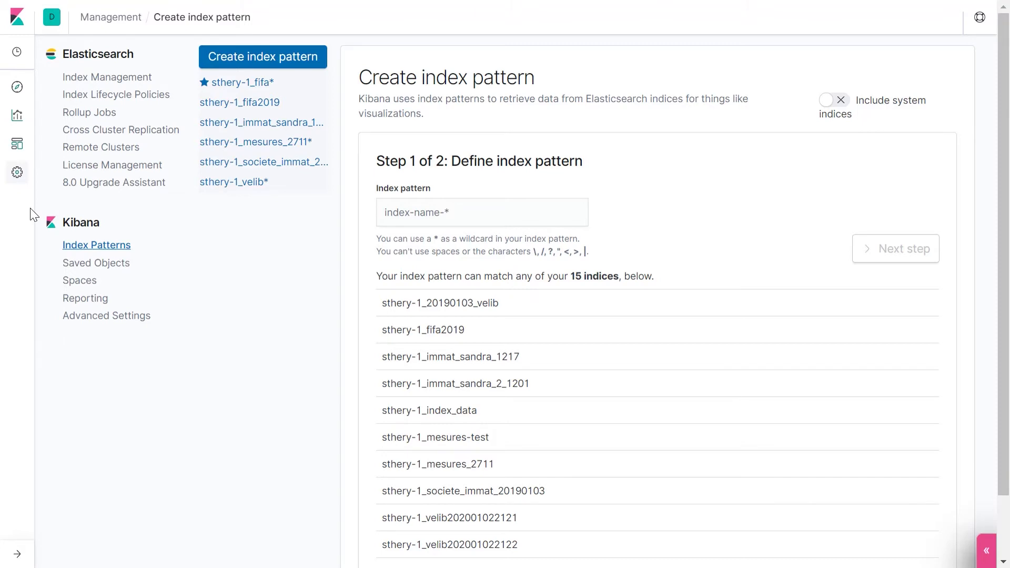
{"action": "mouse_move", "coordinate": [96, 245]}
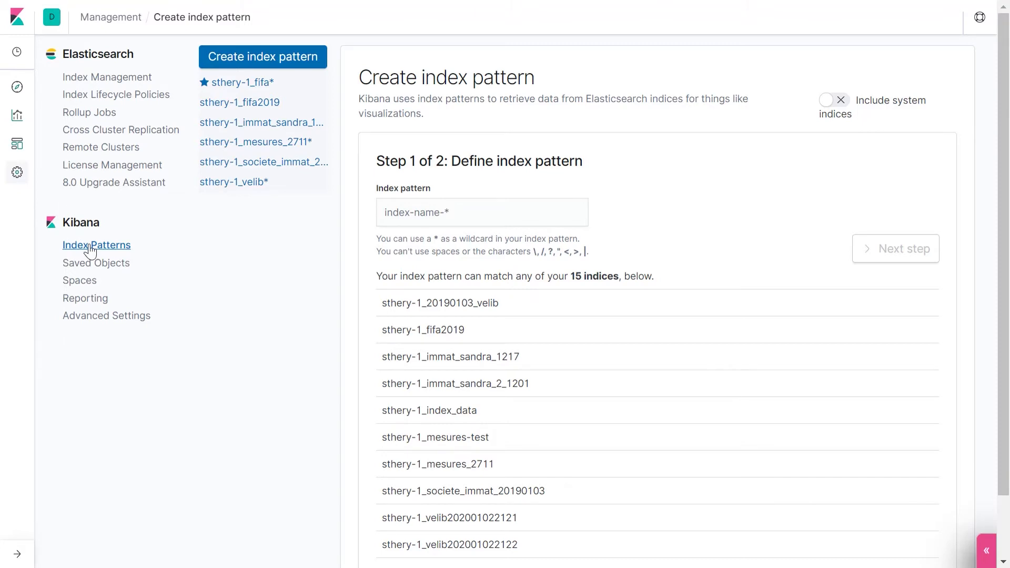
{"action": "mouse_move", "coordinate": [95, 245]}
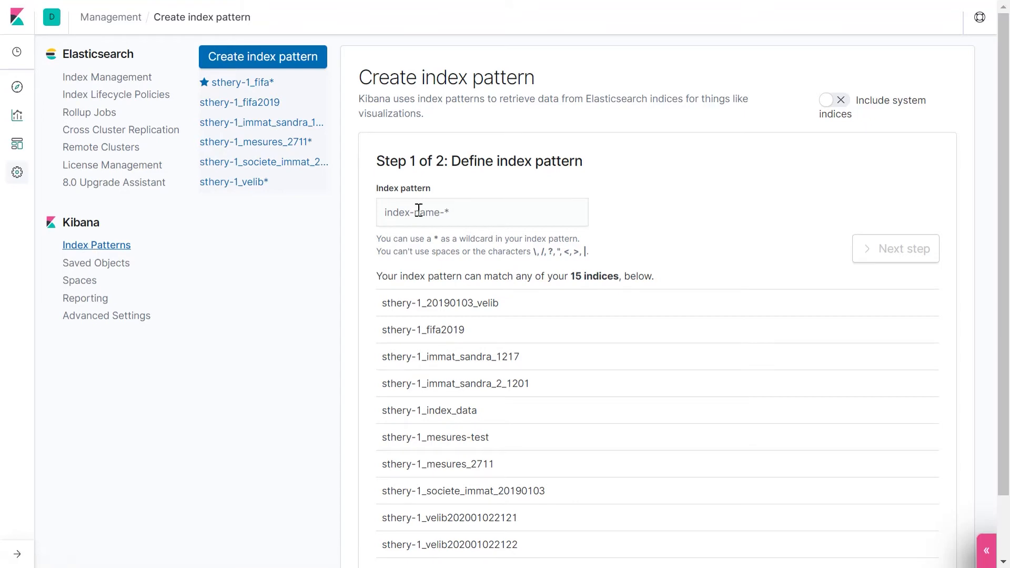
{"action": "type", "text": "sthery-1_velib20200108"}
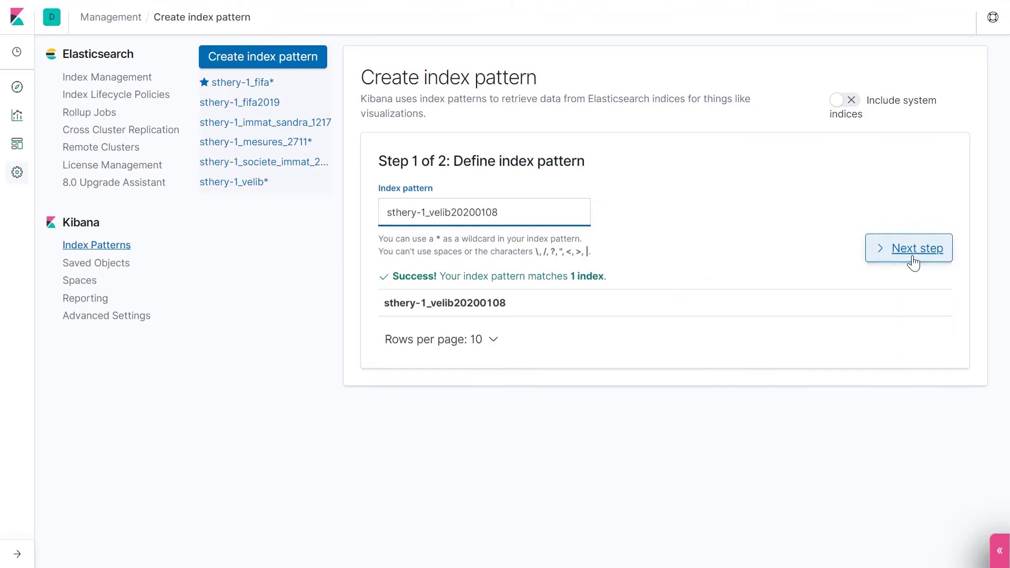
Advance to the settings step and choose df_duedate as the time filter field
{"action": "left_click", "coordinate": [908, 247]}
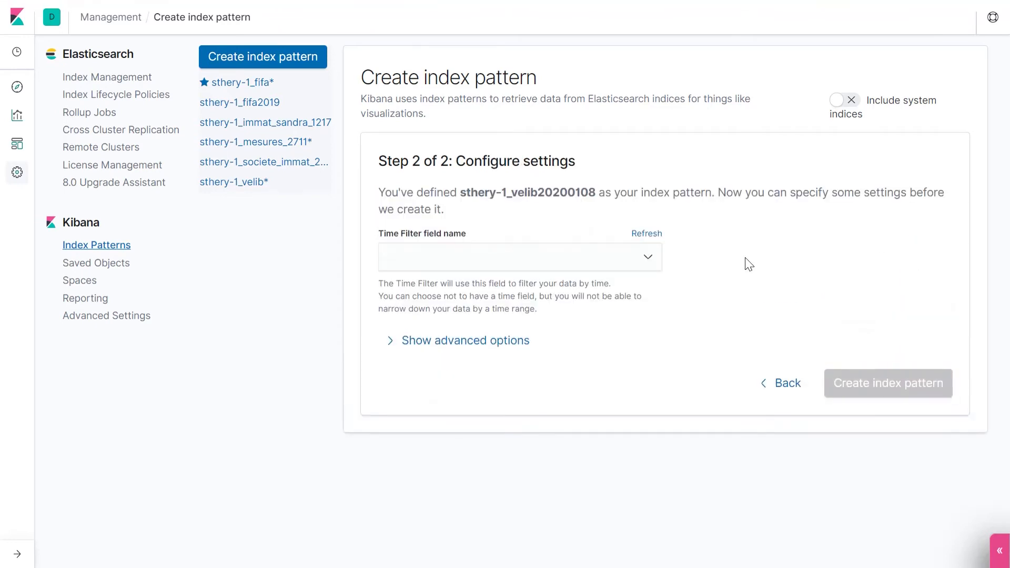
{"action": "mouse_move", "coordinate": [744, 264]}
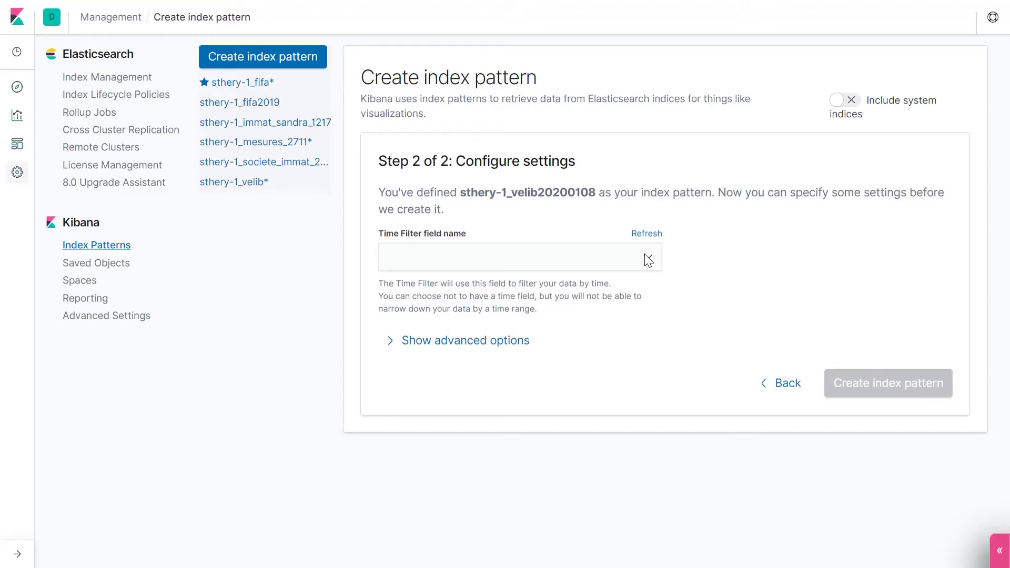
{"action": "left_click", "coordinate": [519, 256]}
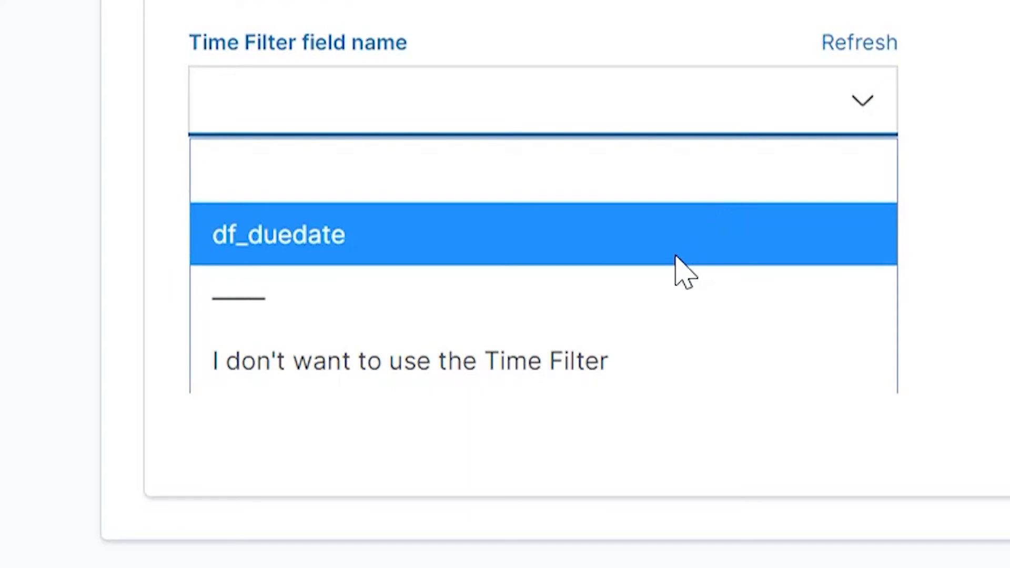
{"action": "mouse_move", "coordinate": [700, 229]}
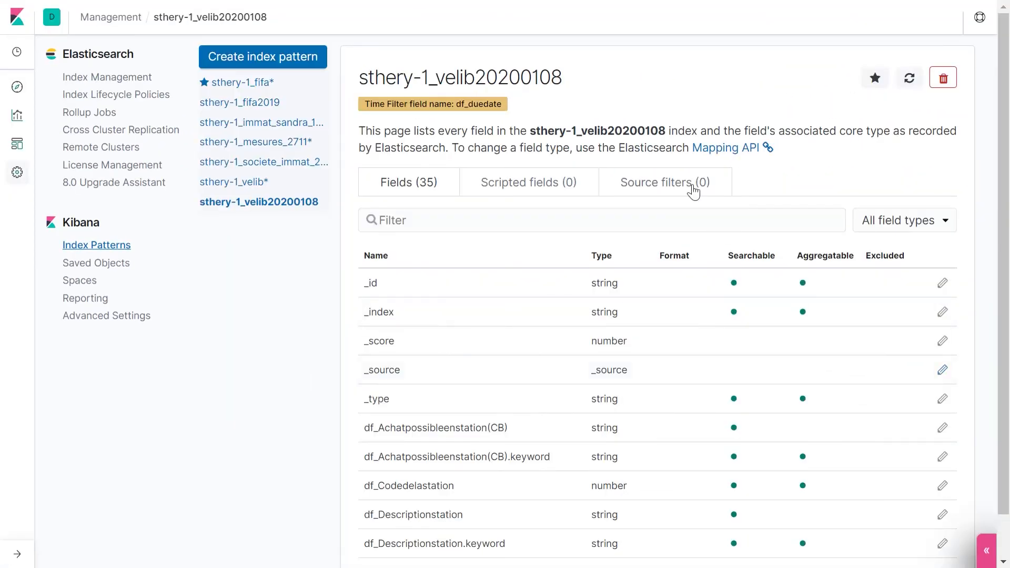
Page through the 35 fields to the last page showing geo_point fields df_geo and df_geo_geo
{"action": "double_click", "coordinate": [496, 77]}
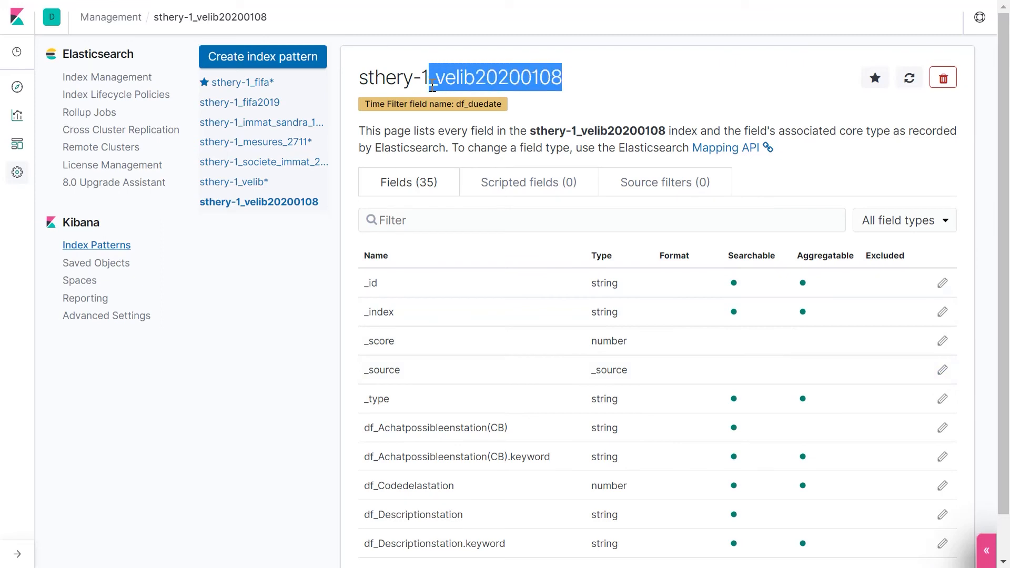
{"action": "scroll", "scroll_direction": "down", "scroll_amount": 3}
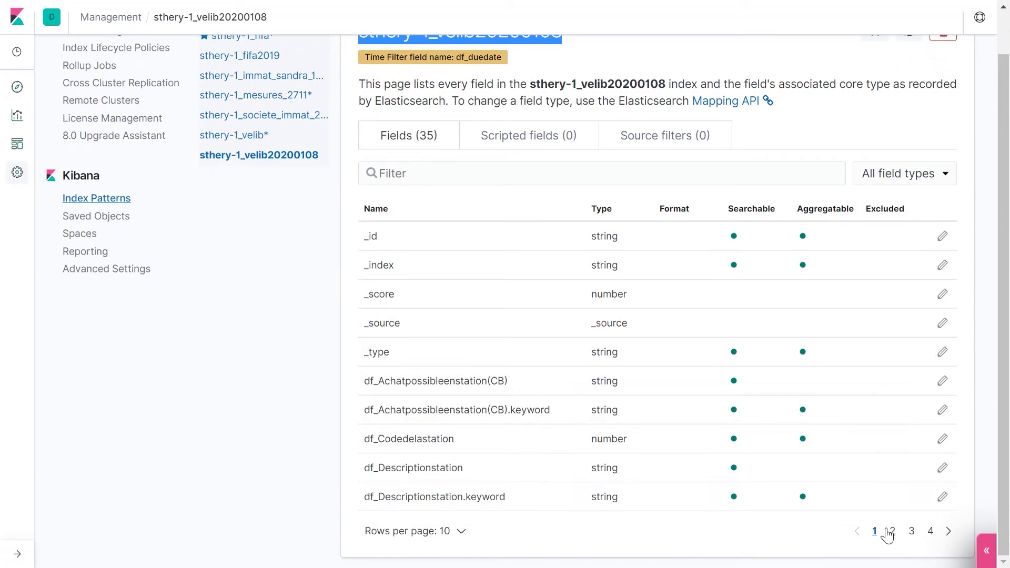
{"action": "left_click", "coordinate": [892, 531]}
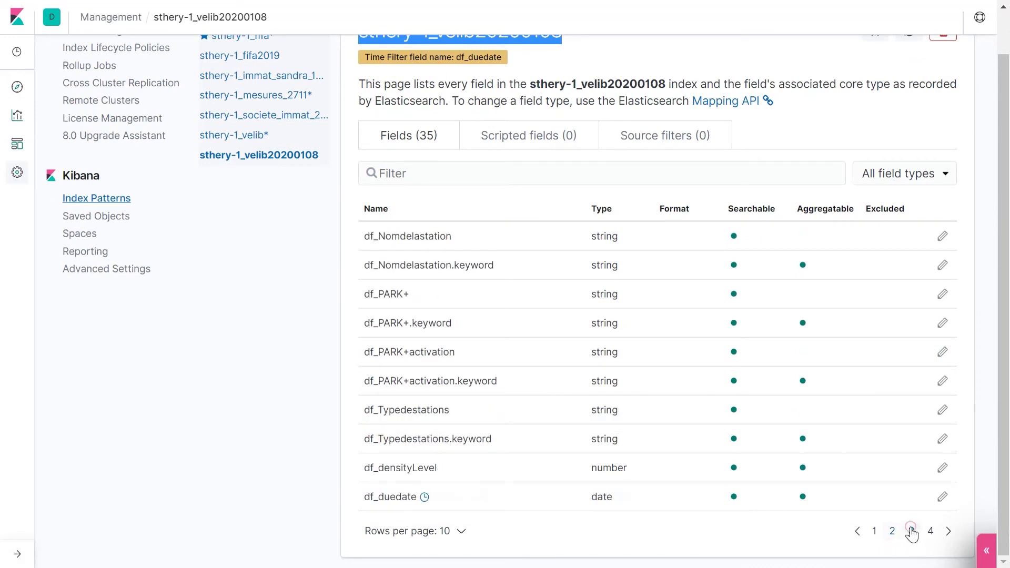
{"action": "left_click", "coordinate": [910, 531]}
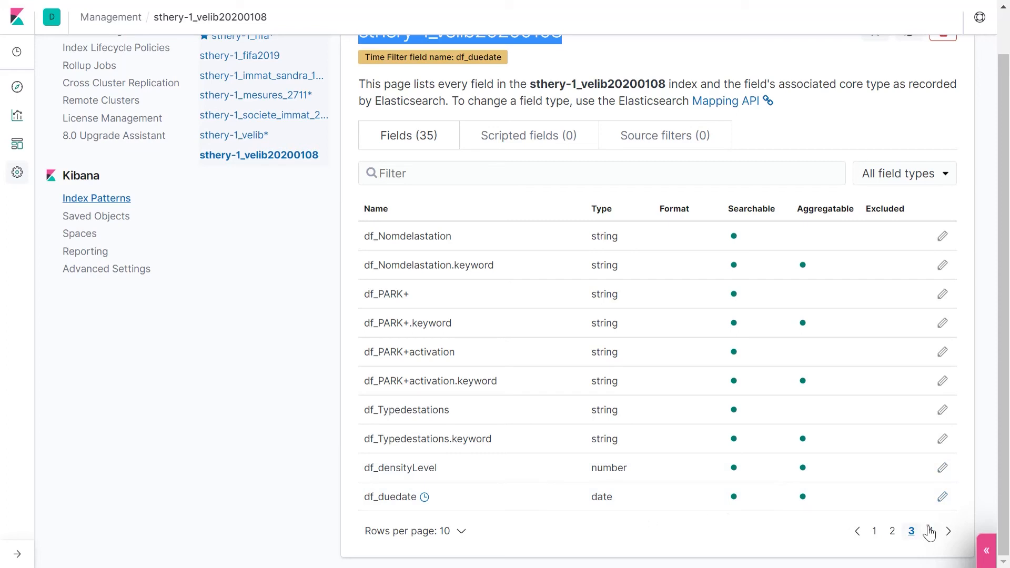
{"action": "left_click", "coordinate": [947, 530]}
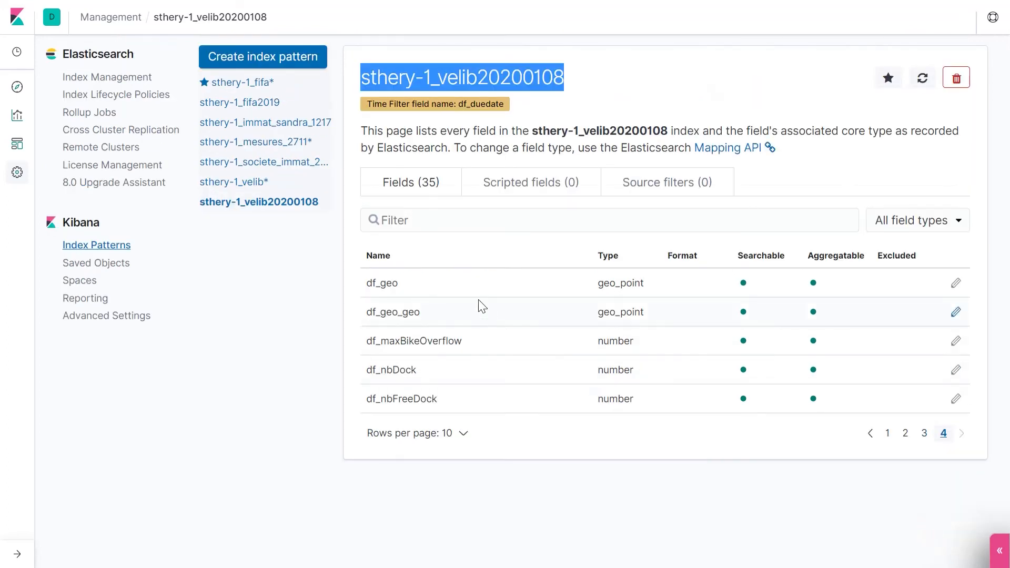
{"action": "mouse_move", "coordinate": [604, 288]}
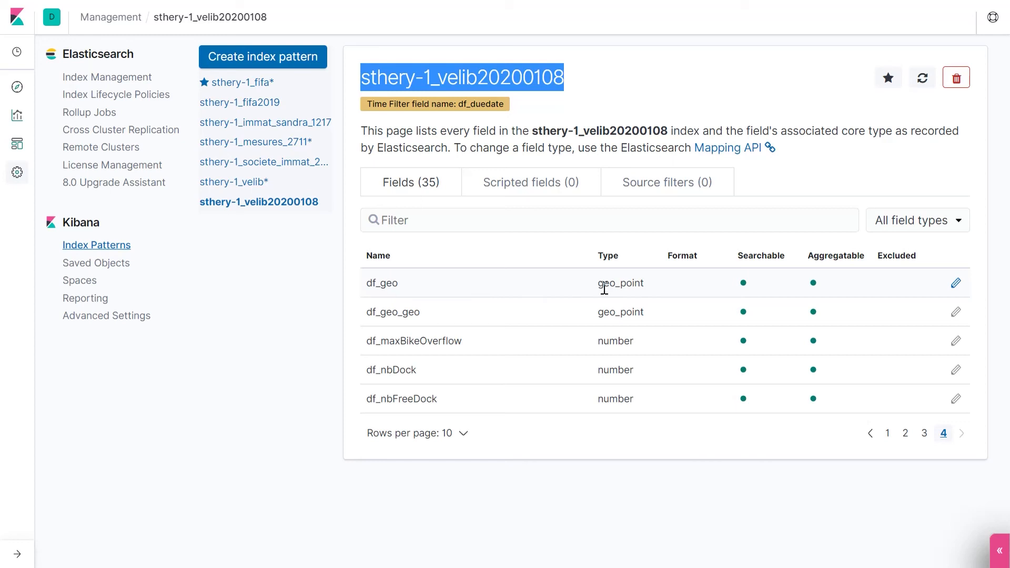
{"action": "mouse_move", "coordinate": [907, 485]}
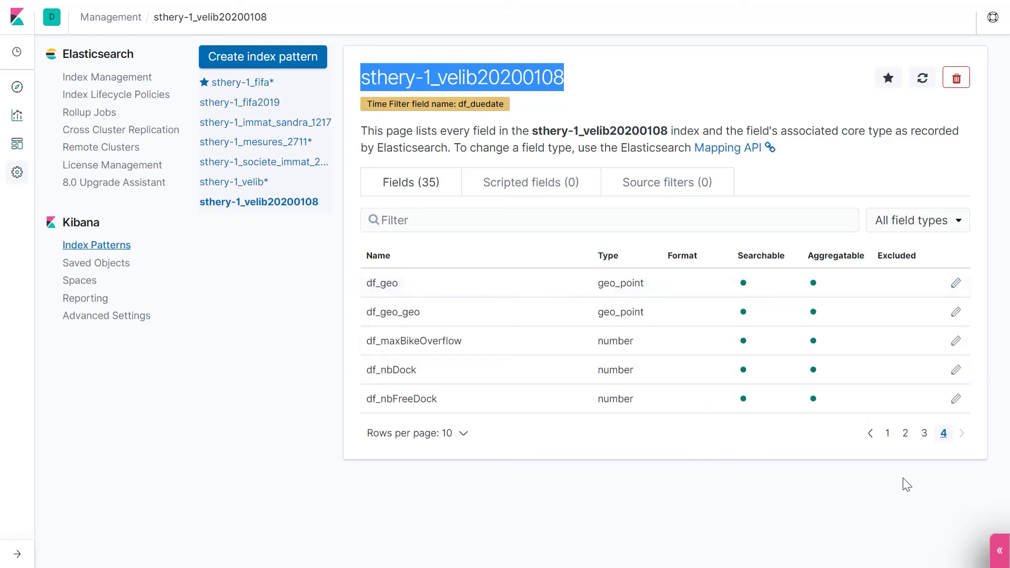